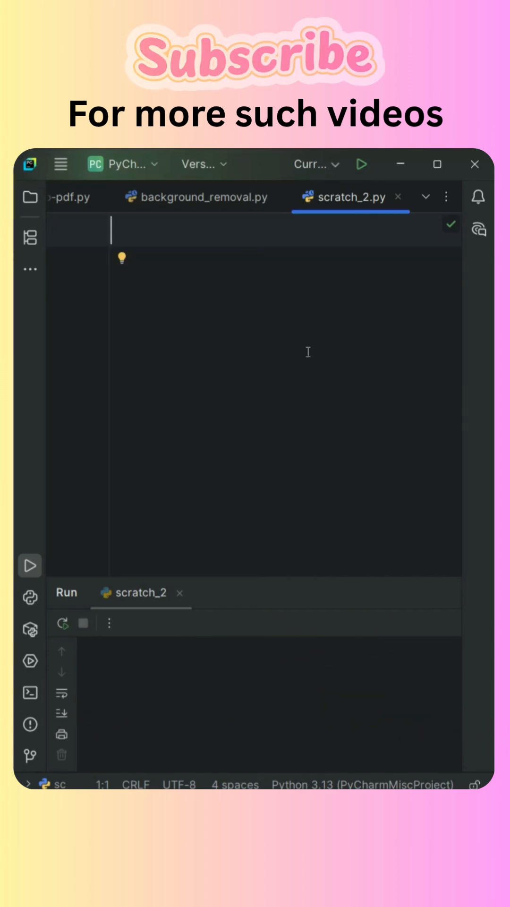
# Begin the scratch script with the line import requests.
pyautogui.write('import requests')
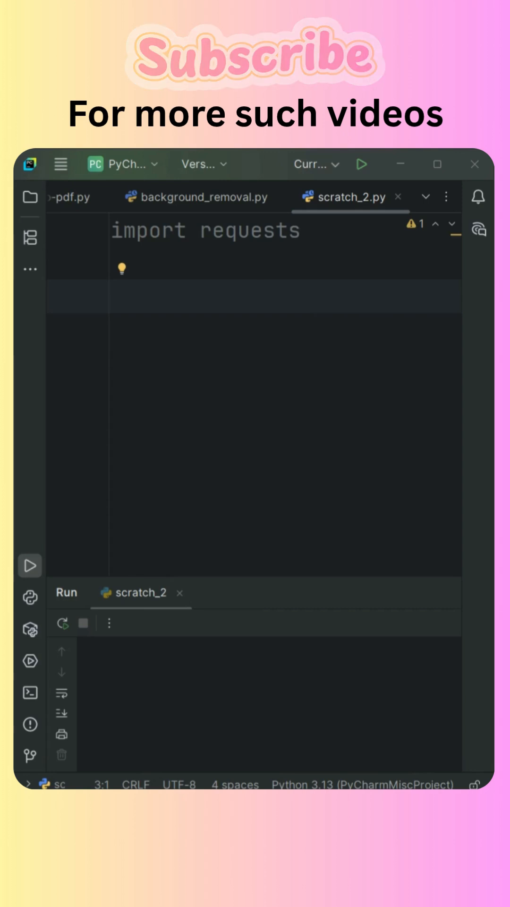
# Add the line city = 'Pune'.
pyautogui.write('city')
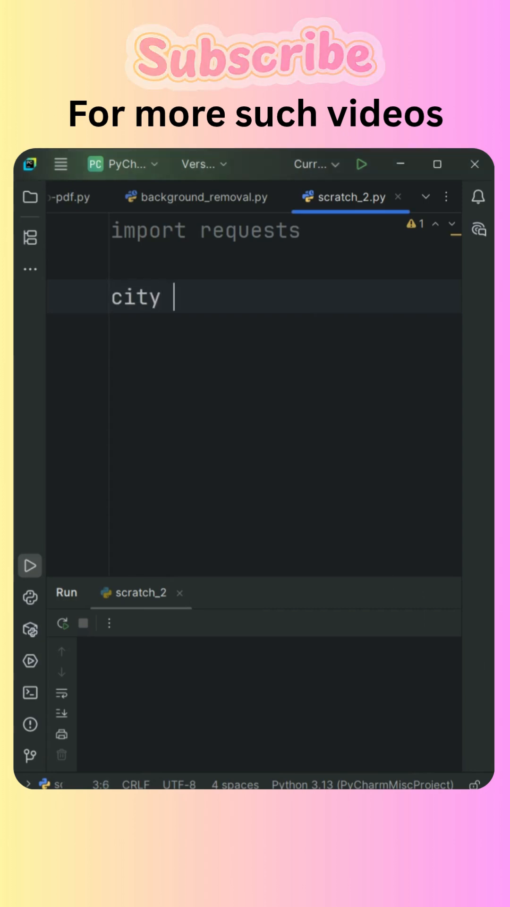
pyautogui.write("= 'P'")
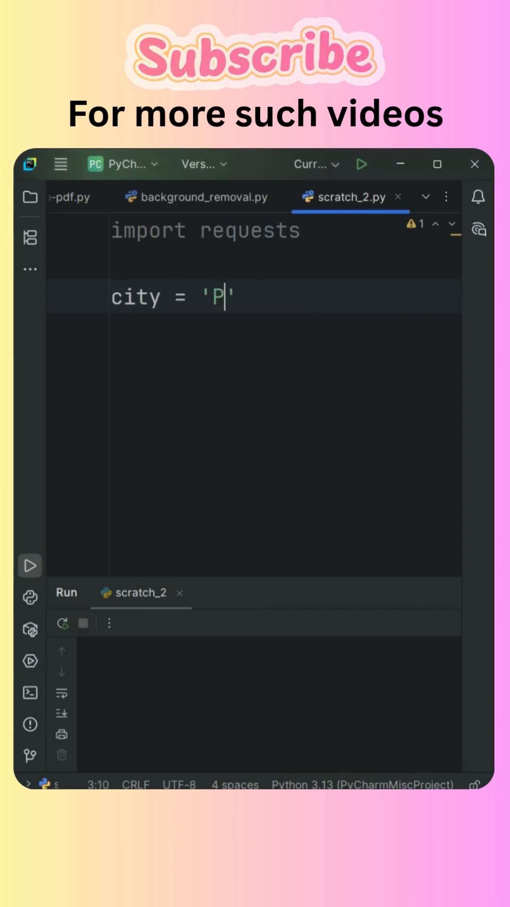
pyautogui.write("une'")
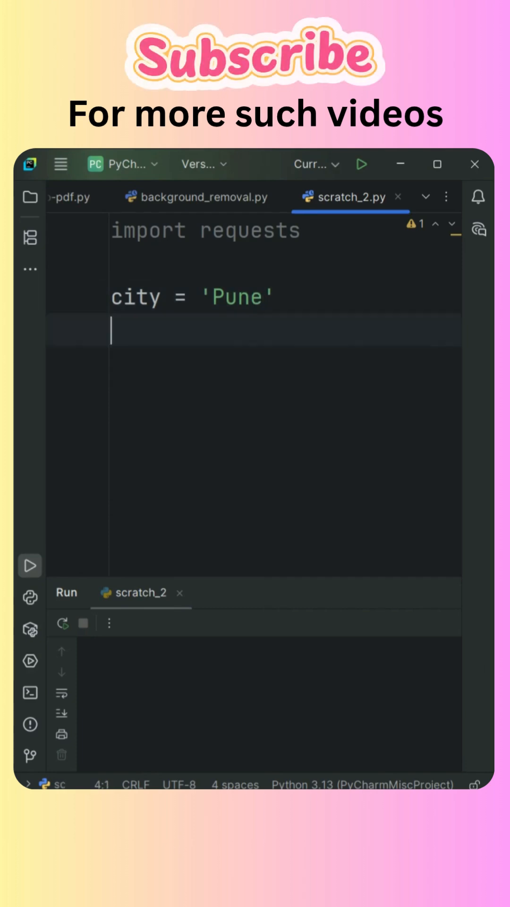
pyautogui.write('url')
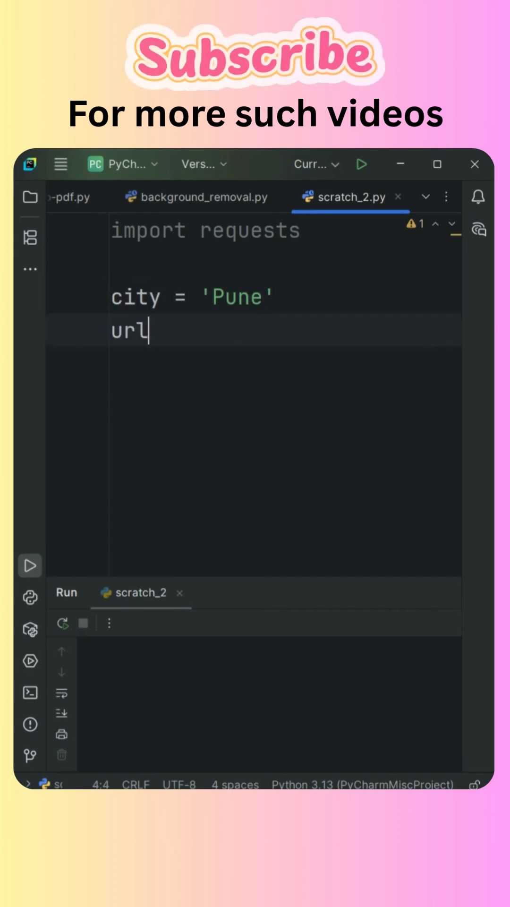
pyautogui.write('= "')
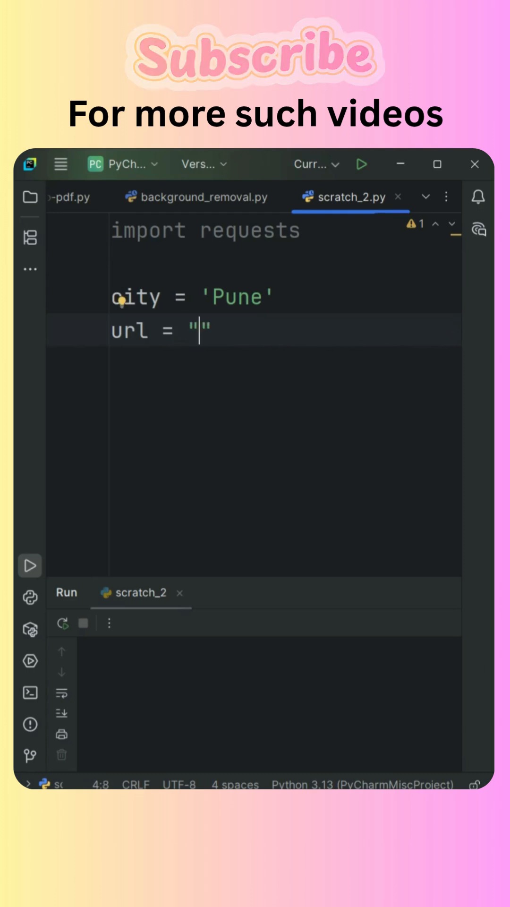
pyautogui.write('f')
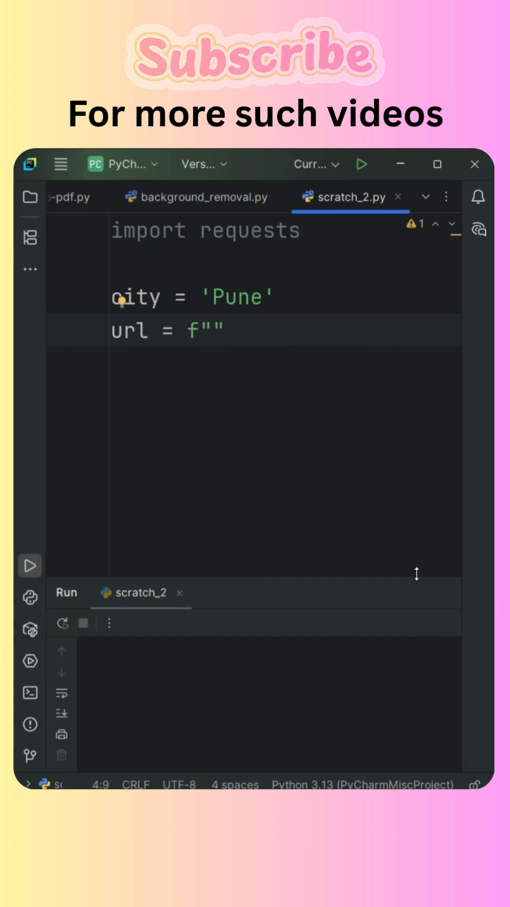
pyautogui.write('http')
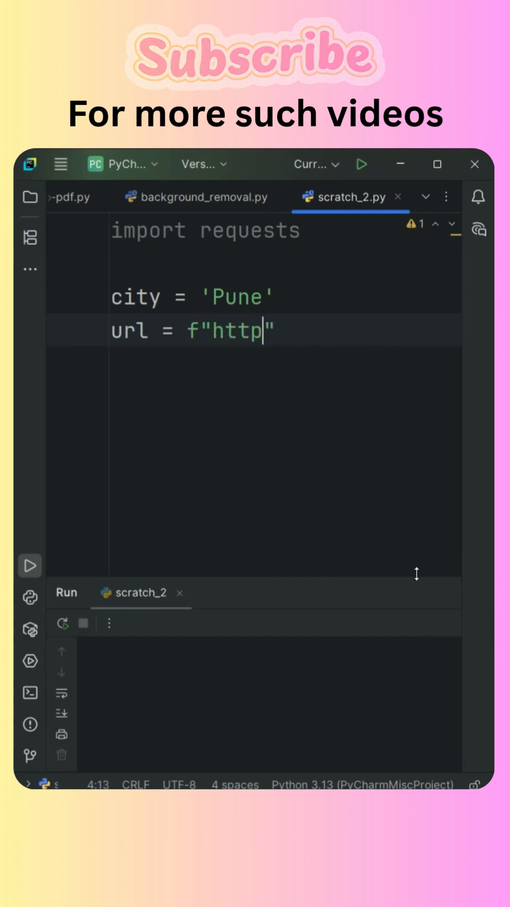
pyautogui.write('s://')
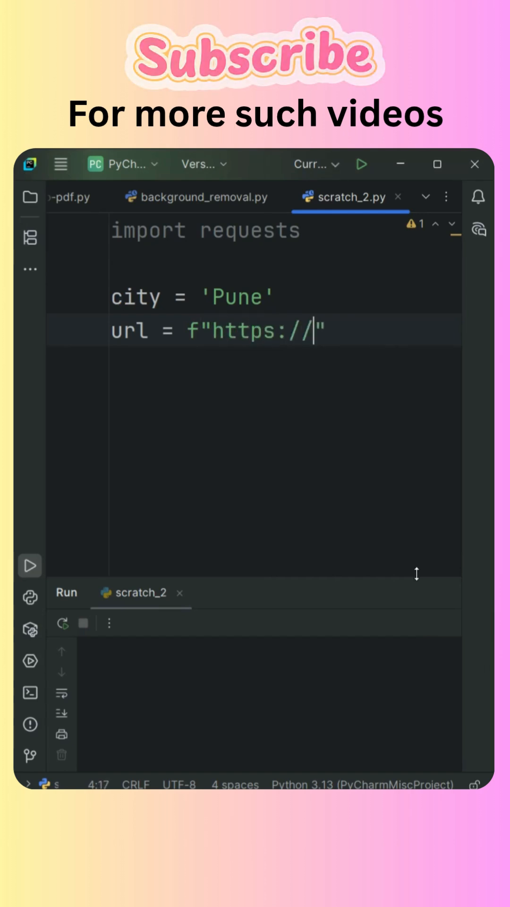
pyautogui.write('w')
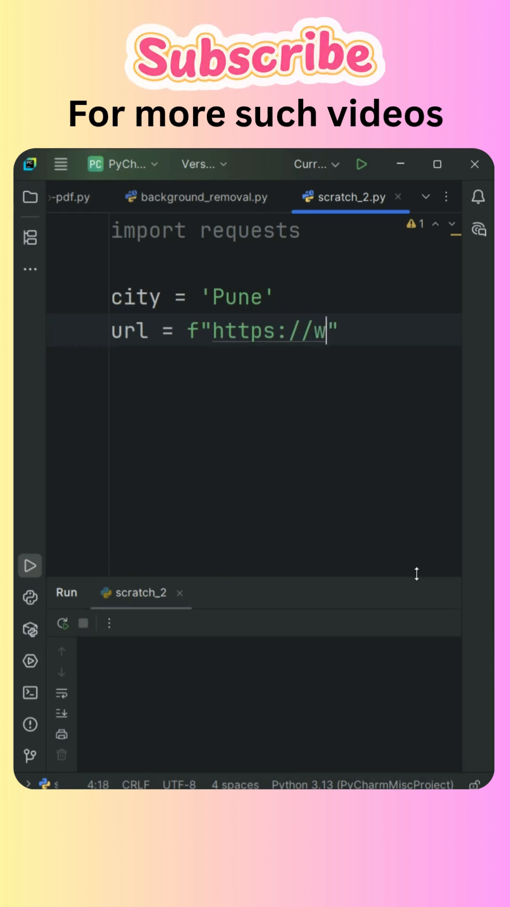
pyautogui.write('ttr.')
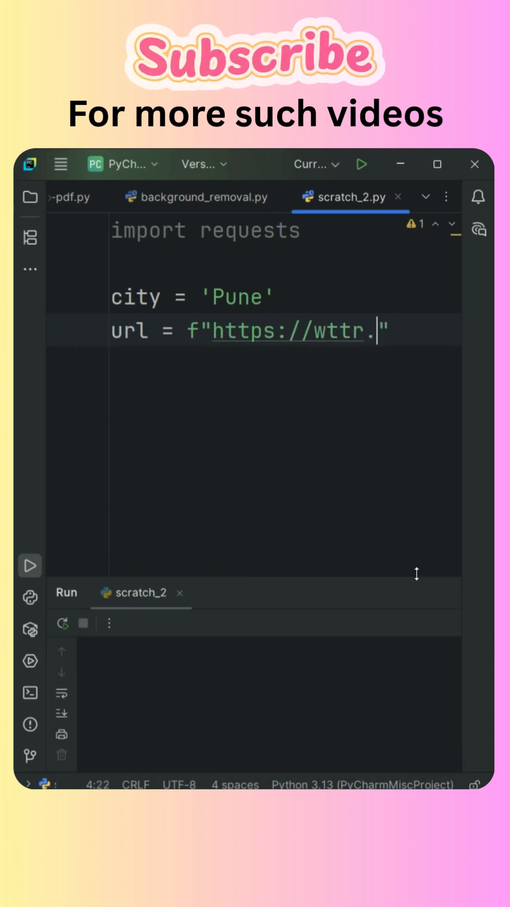
pyautogui.write('in')
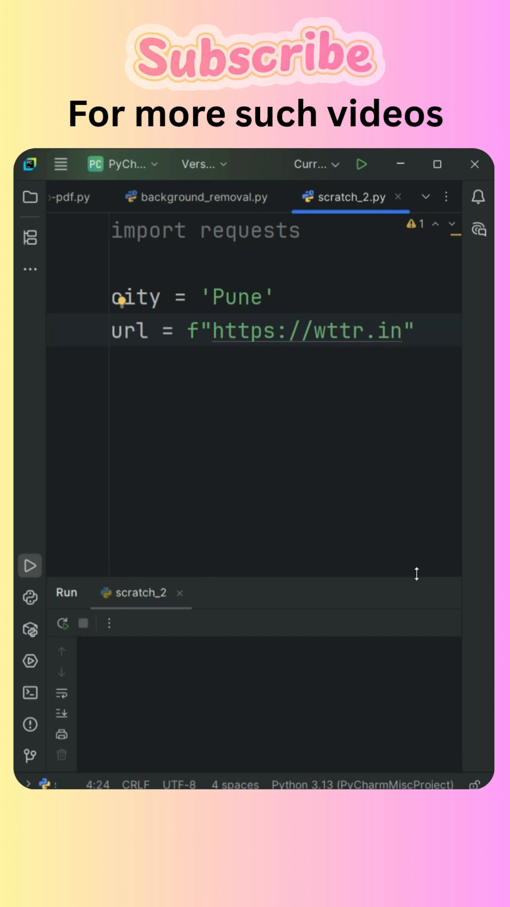
pyautogui.write('/{}')
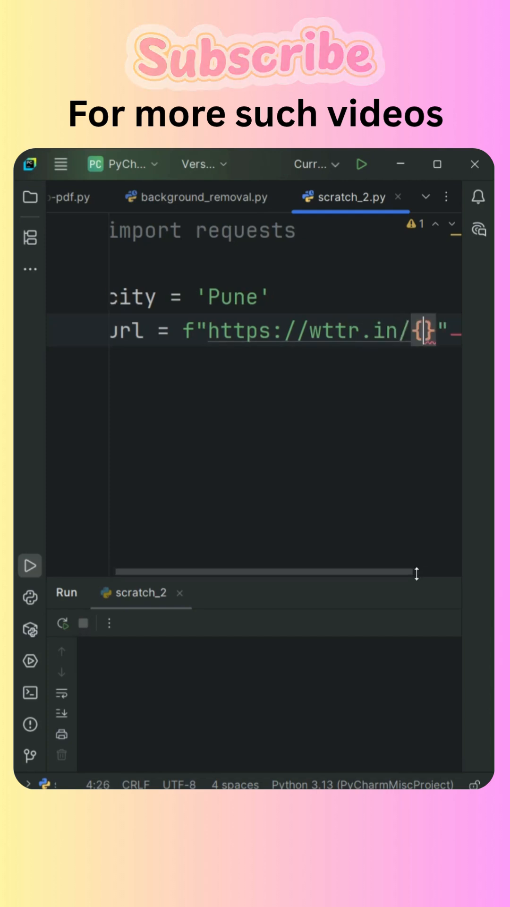
pyautogui.write('city')
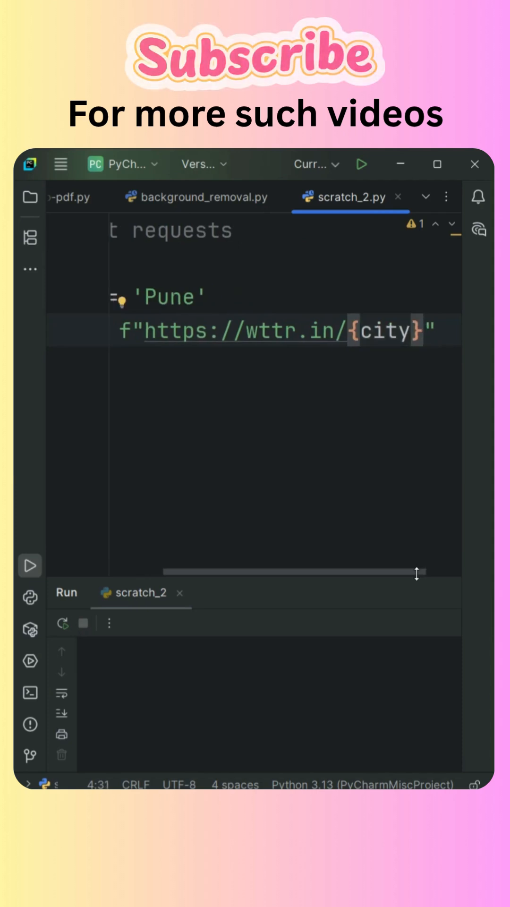
pyautogui.write('?')
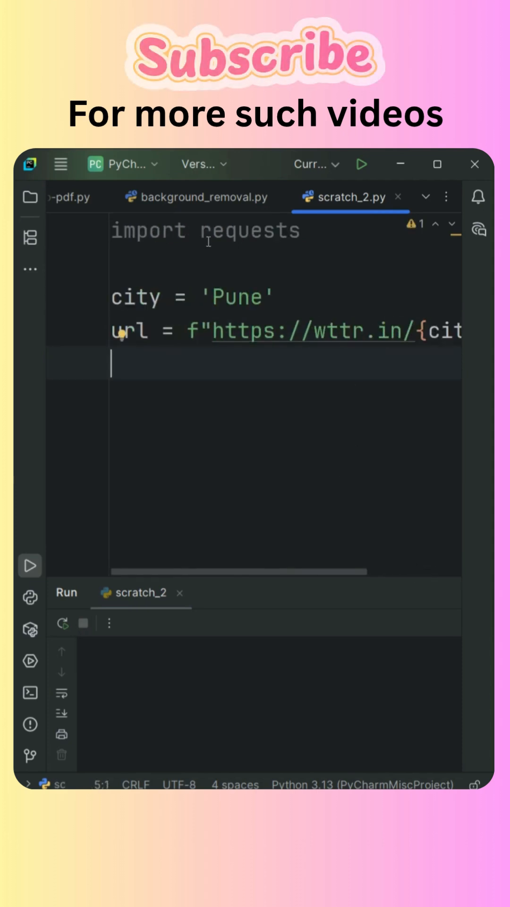
# Add the line weather = requests.get(url).text.
pyautogui.doubleClick(249, 231)
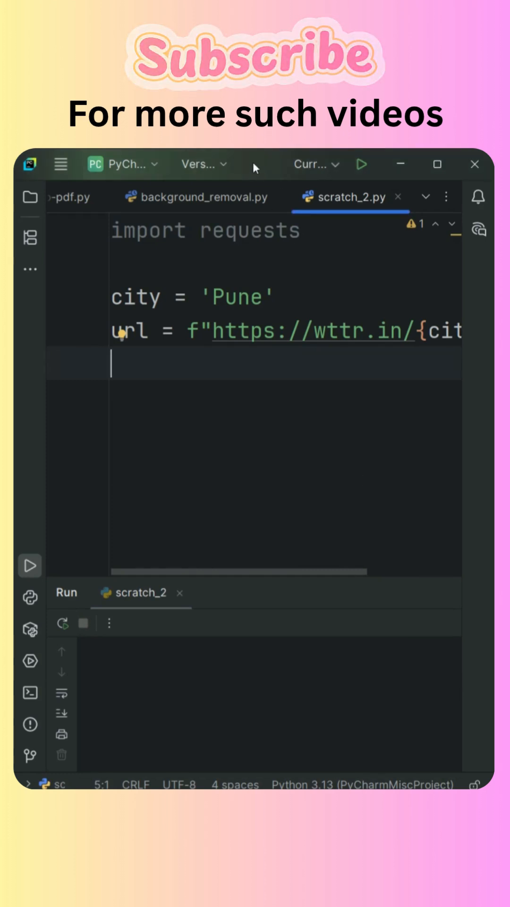
pyautogui.write('w')
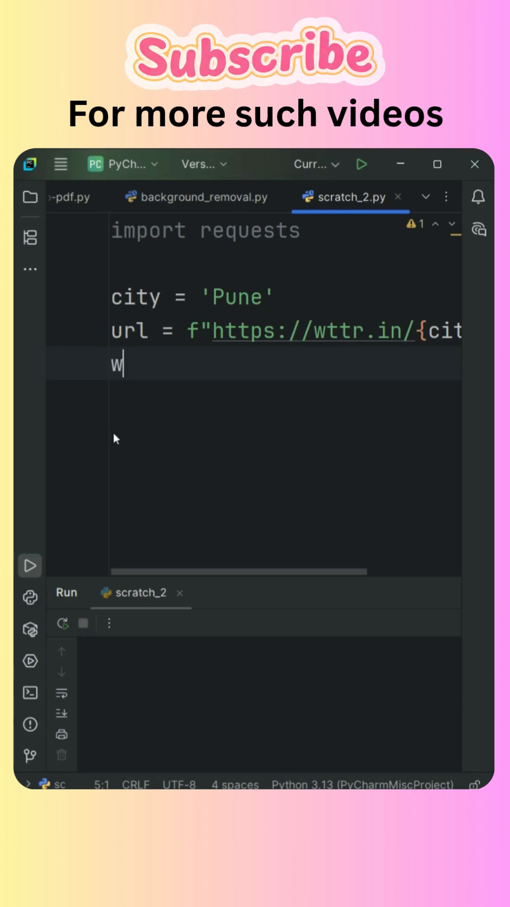
pyautogui.write('eather =')
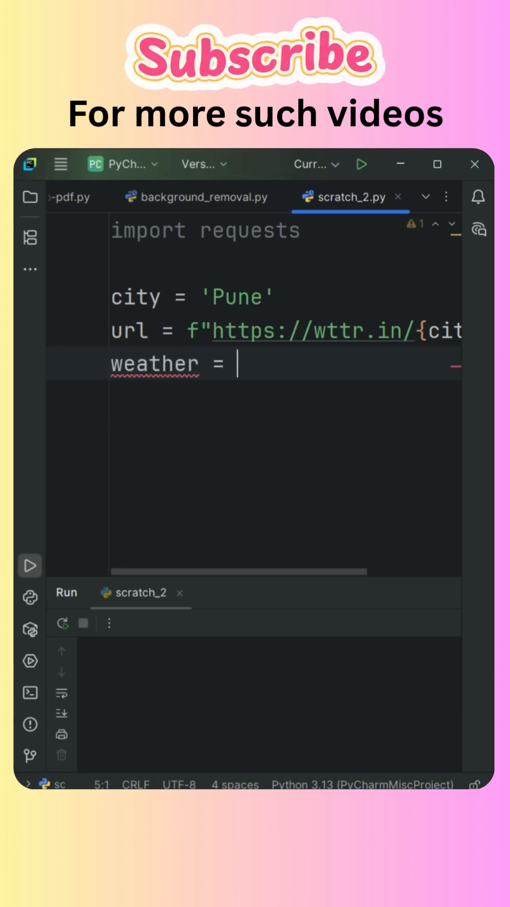
pyautogui.write('re')
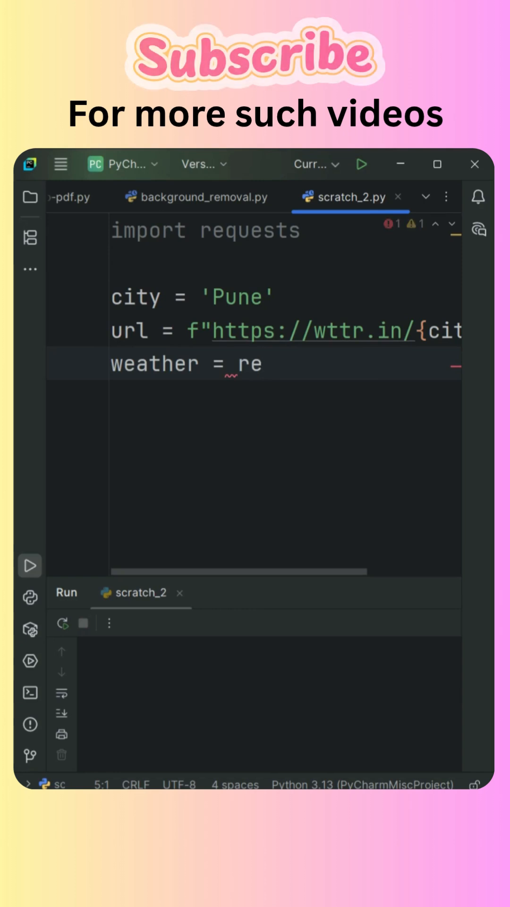
pyautogui.write('quests')
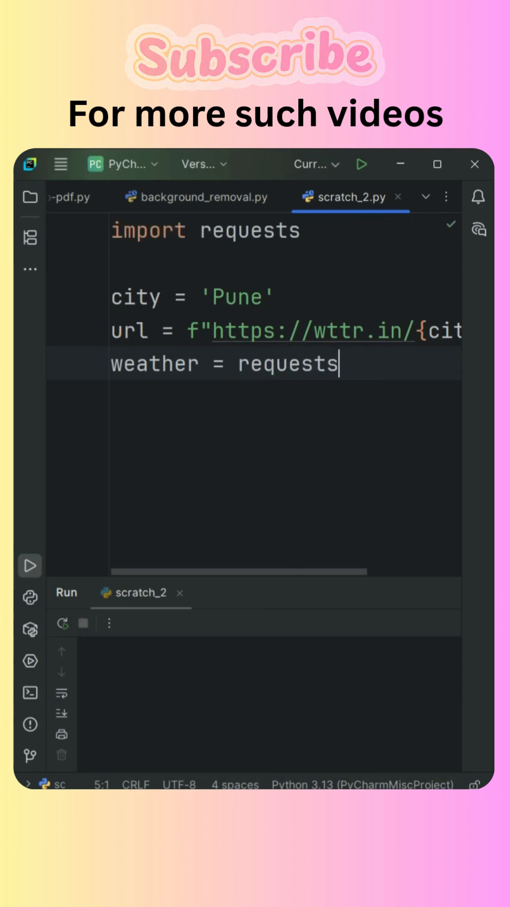
pyautogui.write('.get(url')
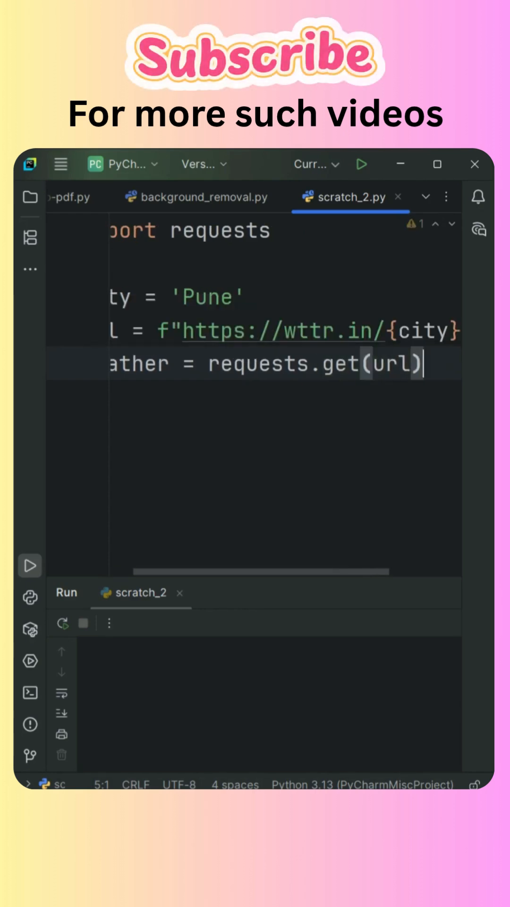
pyautogui.write('.text')
pyautogui.write('print')
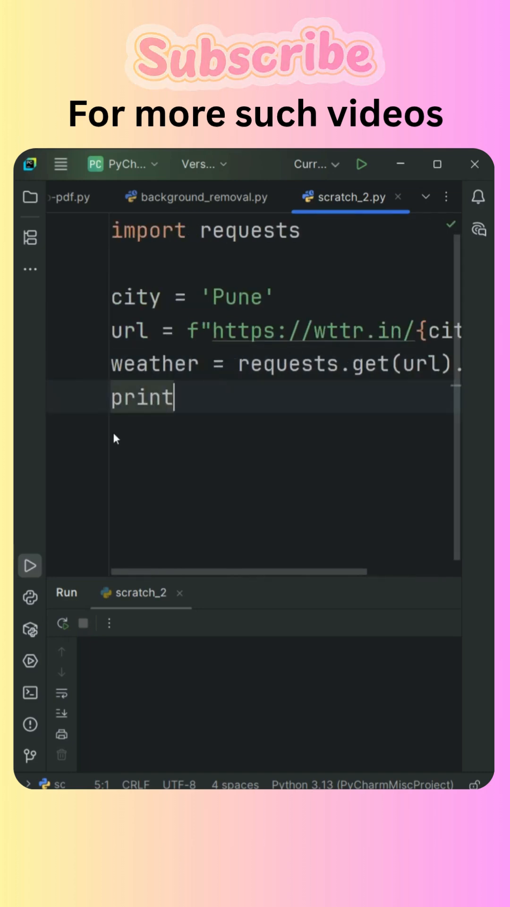
# Write print(f"Weather in {city} : {weather}") as the last line.
pyautogui.write('()')
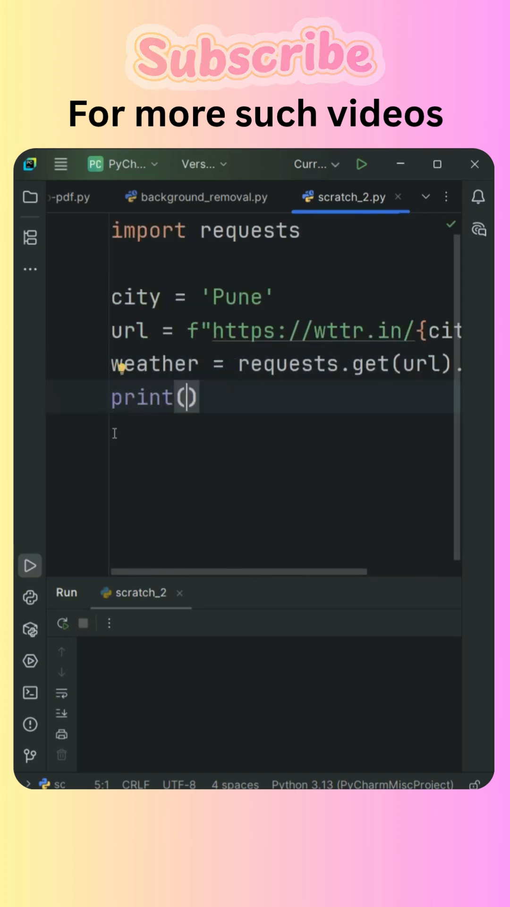
pyautogui.write('f""')
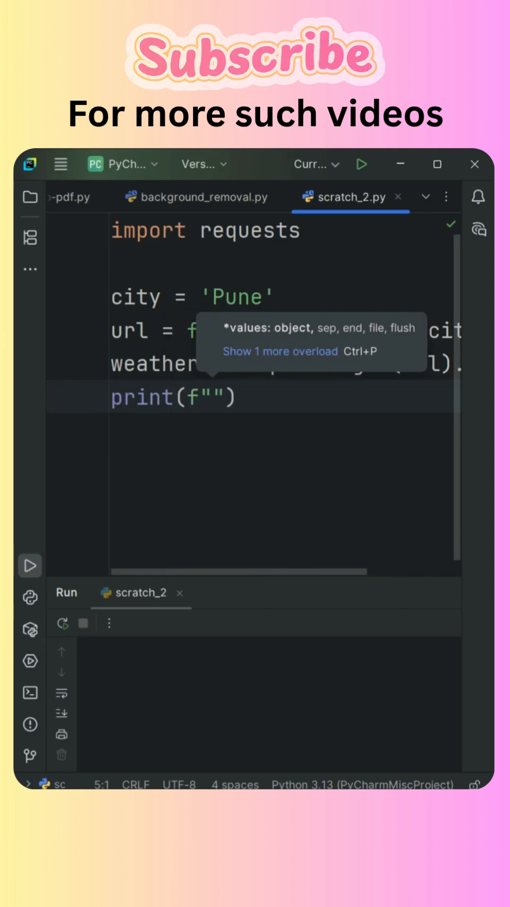
pyautogui.write('Weather in')
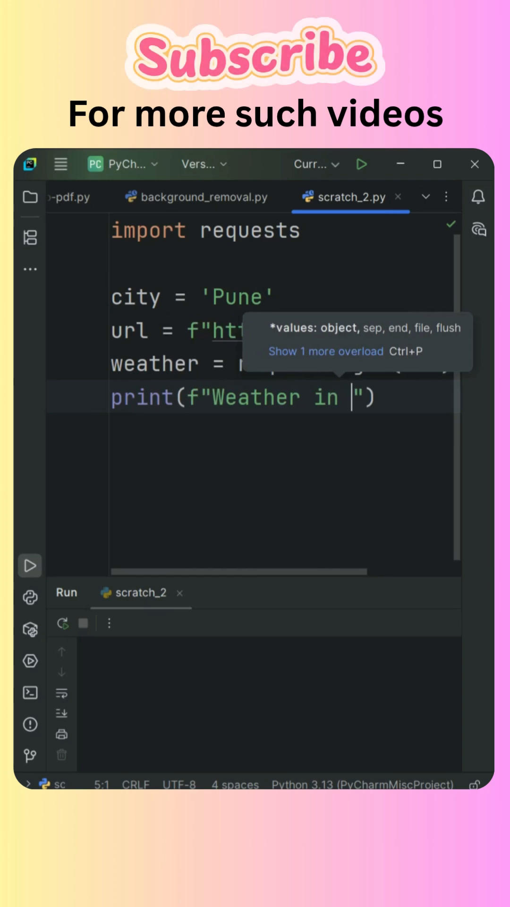
pyautogui.write('{city} : {')
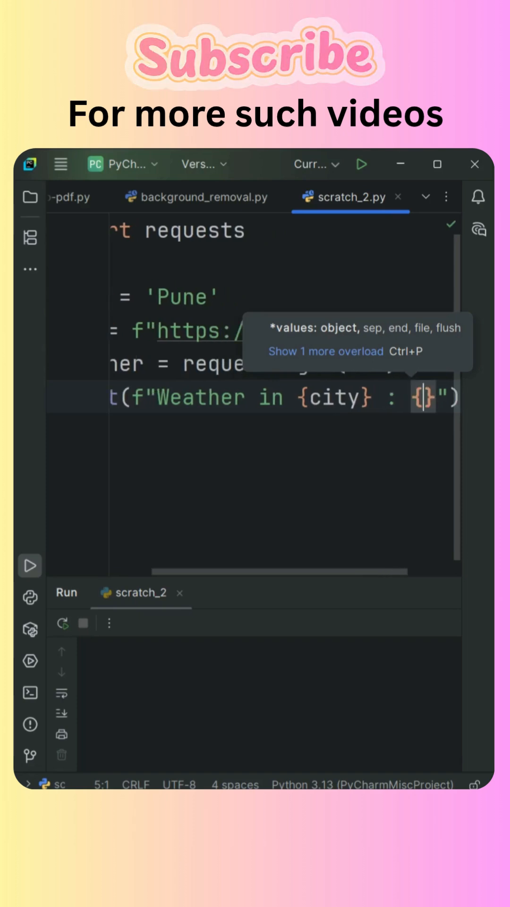
pyautogui.write('weather')
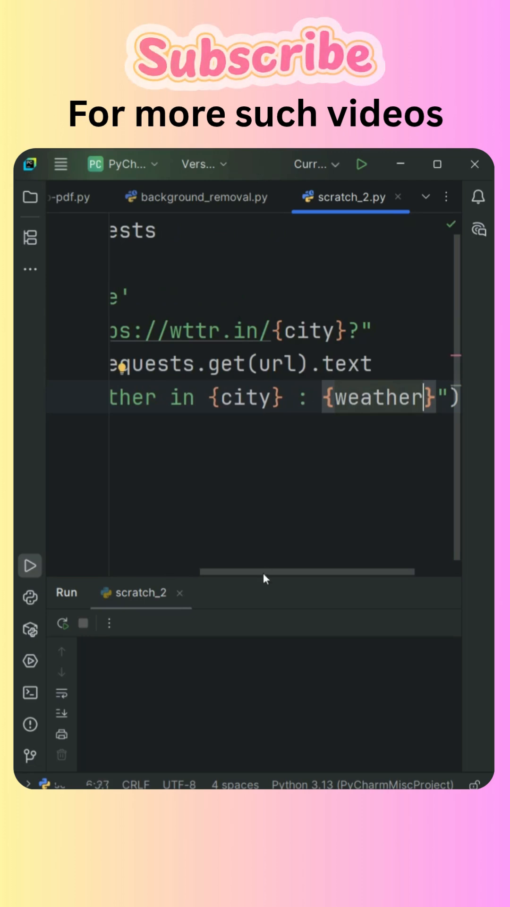
pyautogui.hscroll(-3)
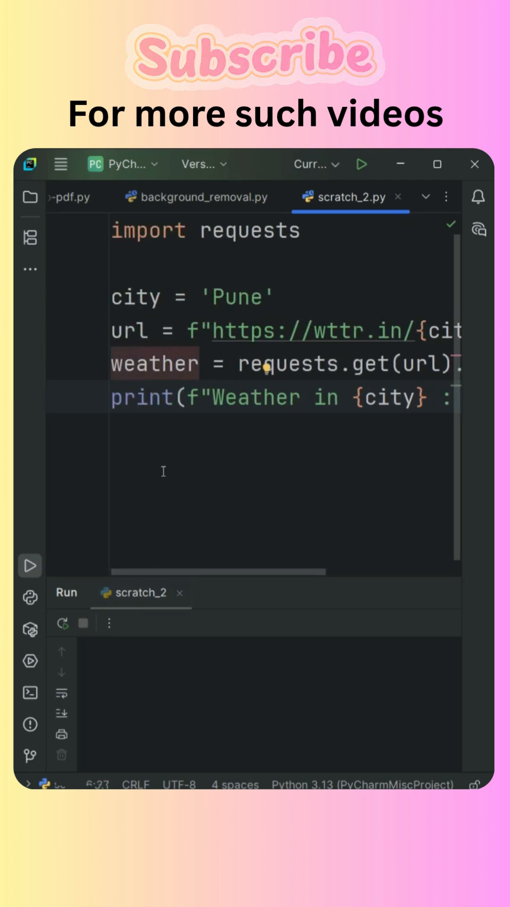
# Run the script and read the ASCII weather report for Pune in the Run window.
pyautogui.click(219, 297)
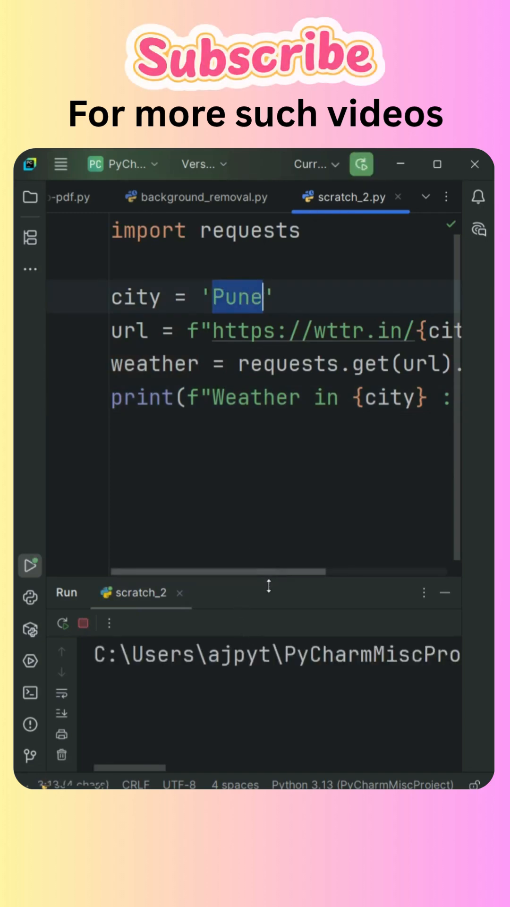
pyautogui.click(361, 164)
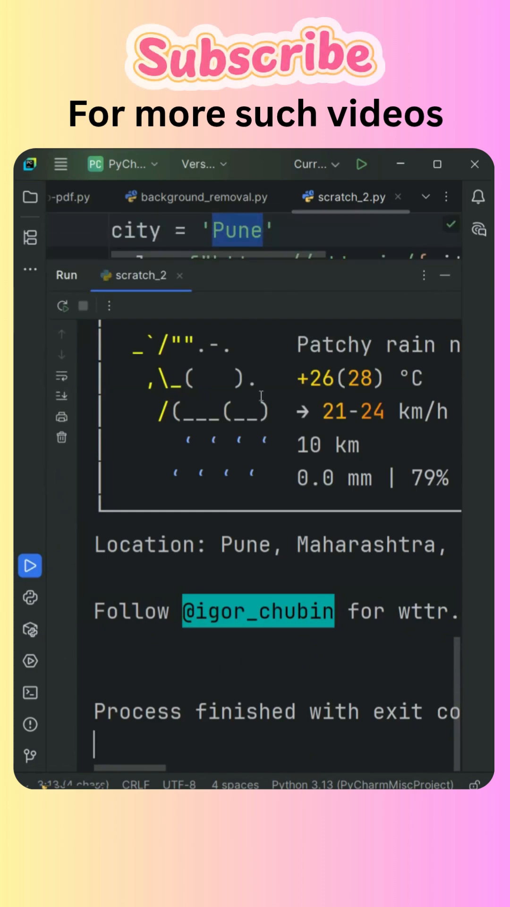
pyautogui.scroll(3)
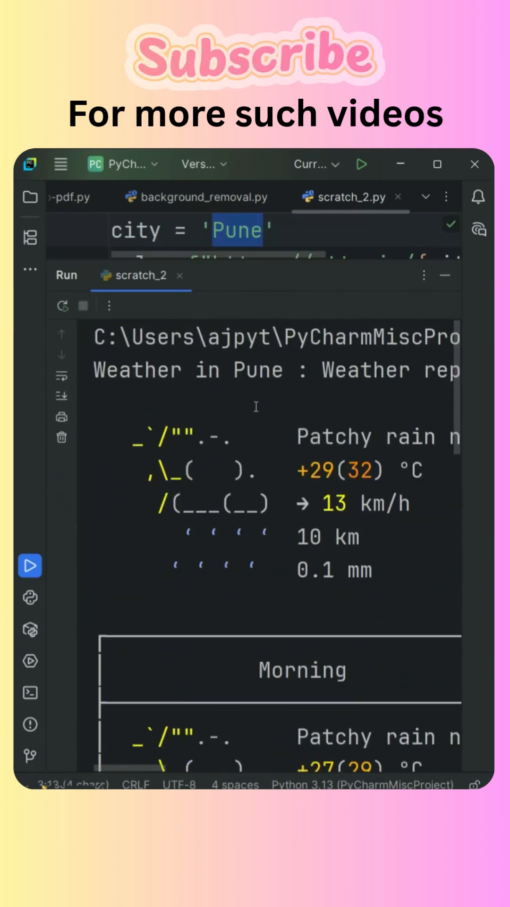
pyautogui.moveTo(260, 180)
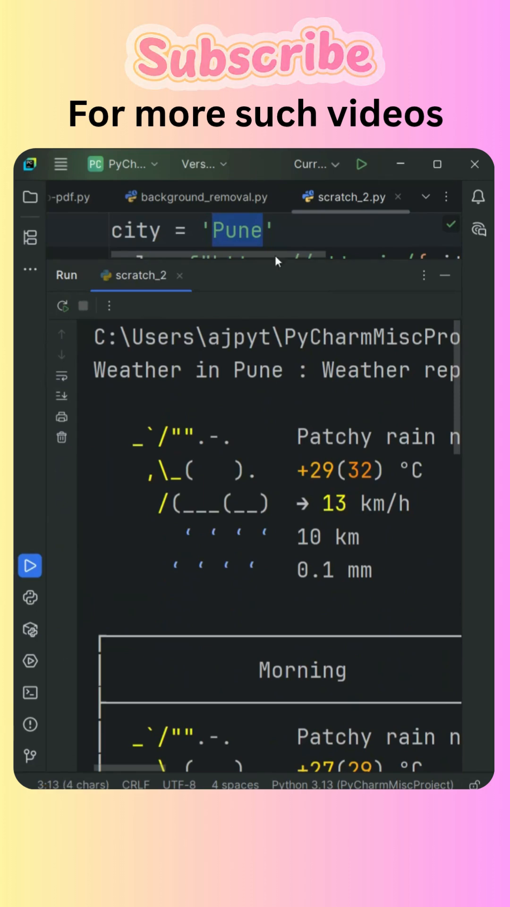
pyautogui.scroll(-3)
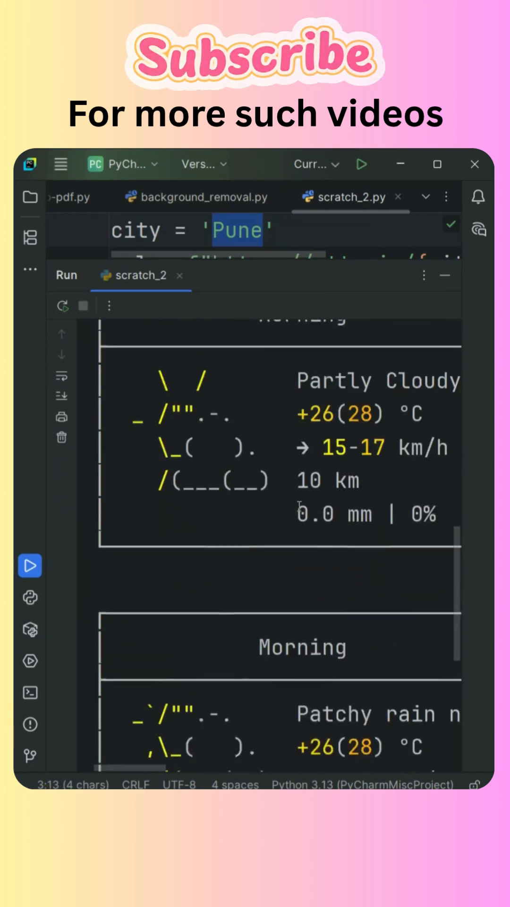
pyautogui.scroll(-3)
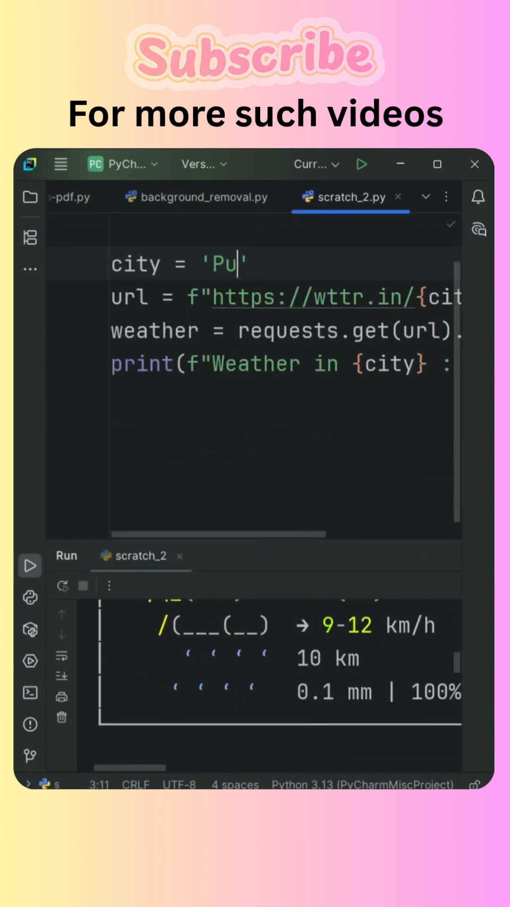
# Change the city to 'Varanasi' and rerun to get its sunny ~40 °C report.
pyautogui.write('Varan')
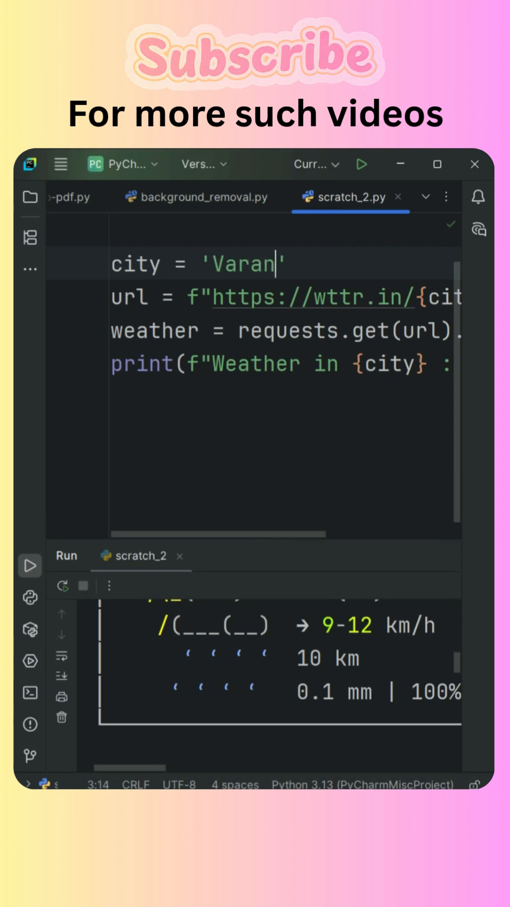
pyautogui.write('asi')
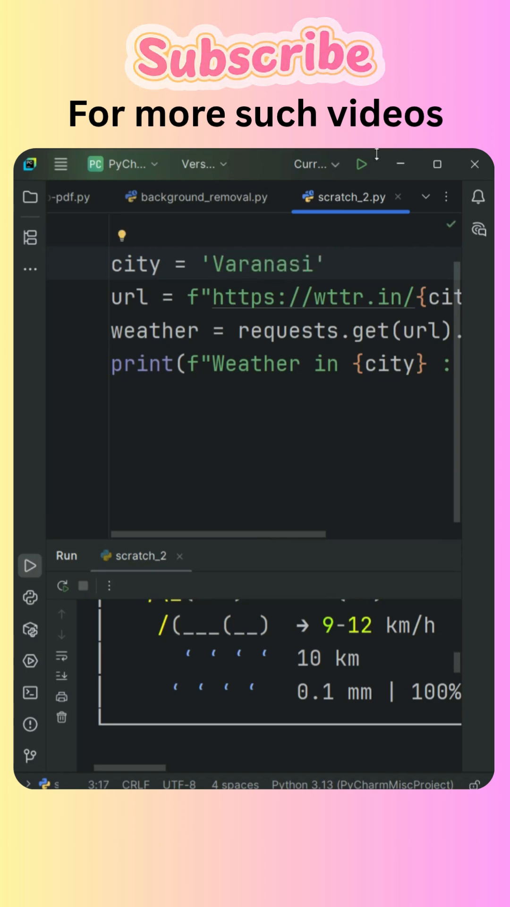
pyautogui.click(361, 164)
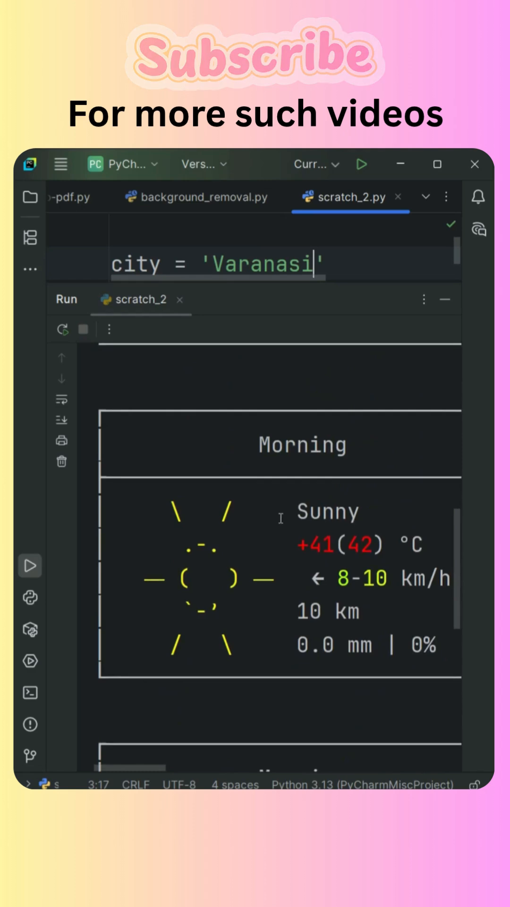
pyautogui.scroll(-3)
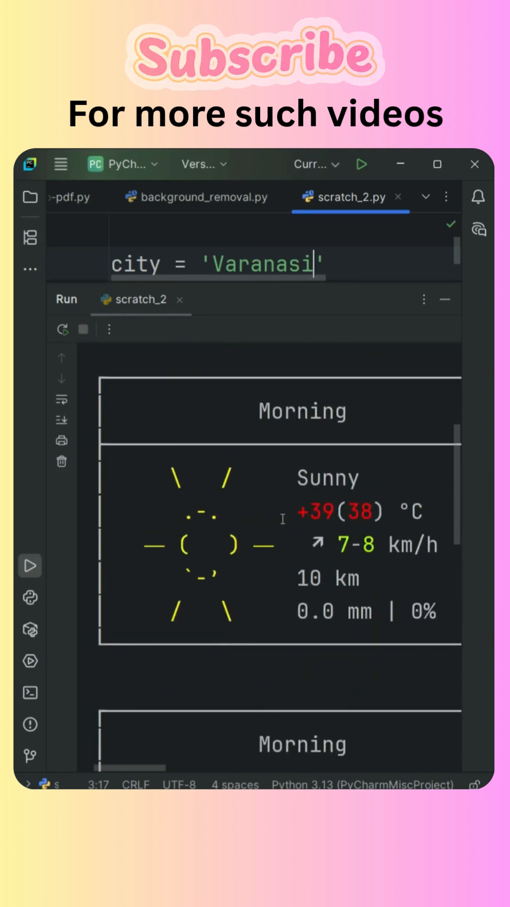